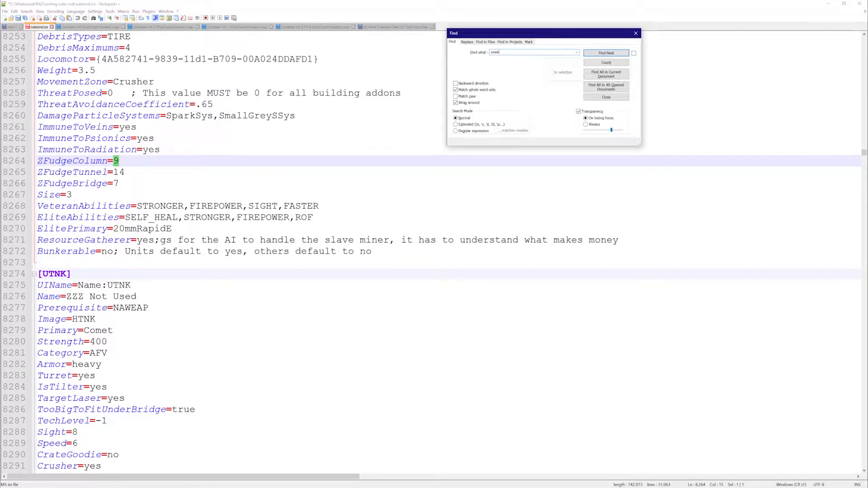
# - Find Soviet Barracks in rulesmd.ini, then begin a [NAHAND] section with UIName= atop the map file
pyautogui.click(607, 52)
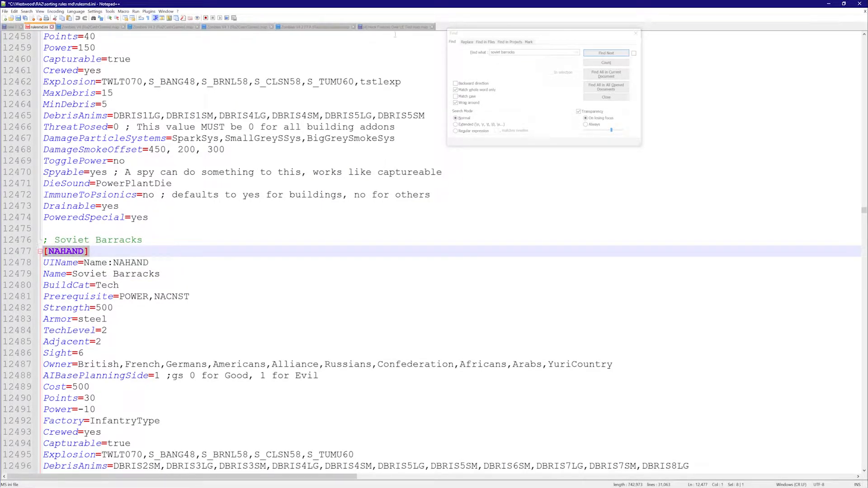
pyautogui.click(394, 26)
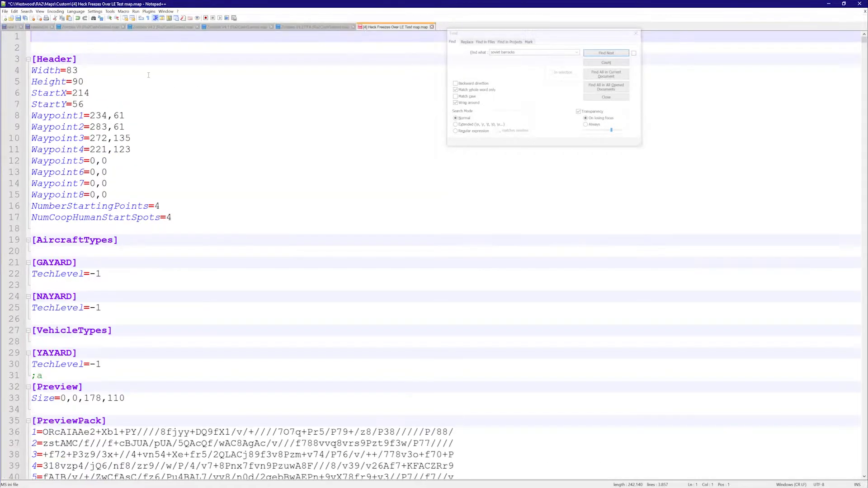
pyautogui.write('[NAHAND]')
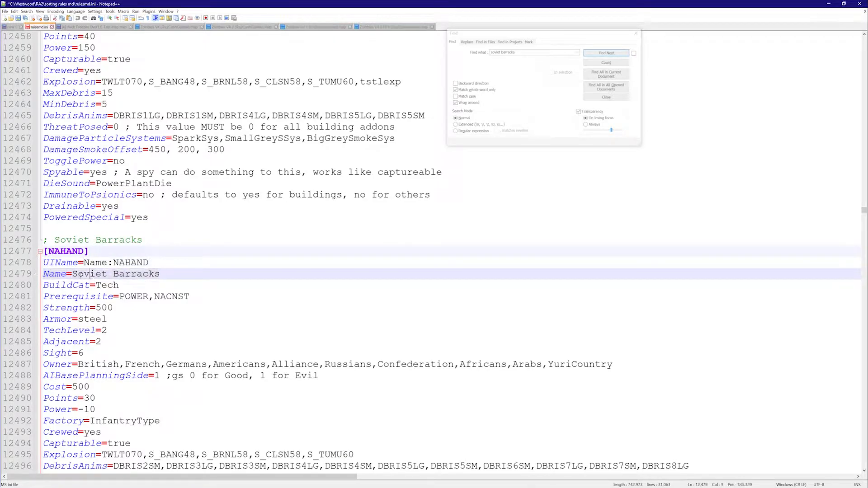
pyautogui.click(609, 52)
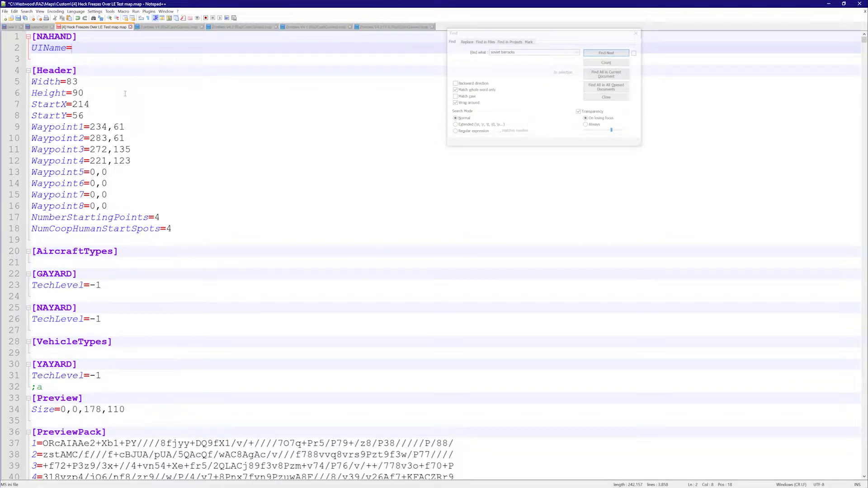
# - Enter "Troop Sturcture" as the [NAHAND] UIName value on line 2
pyautogui.write('Troop')
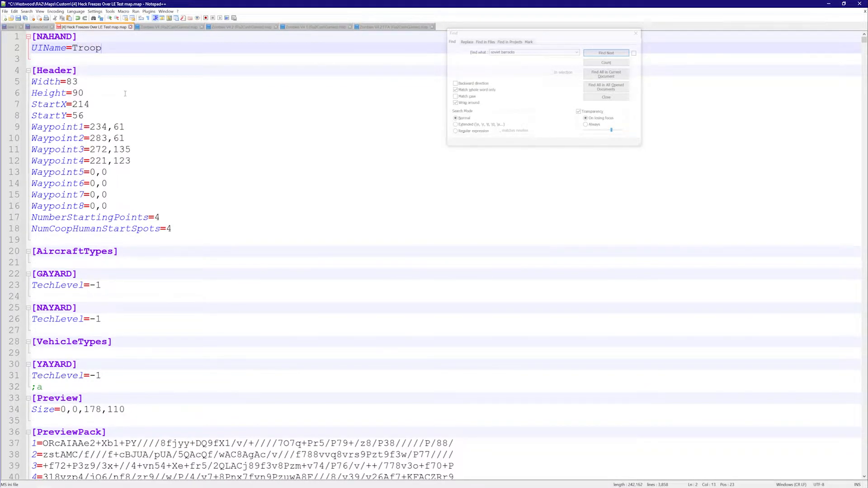
pyautogui.write('Sturf')
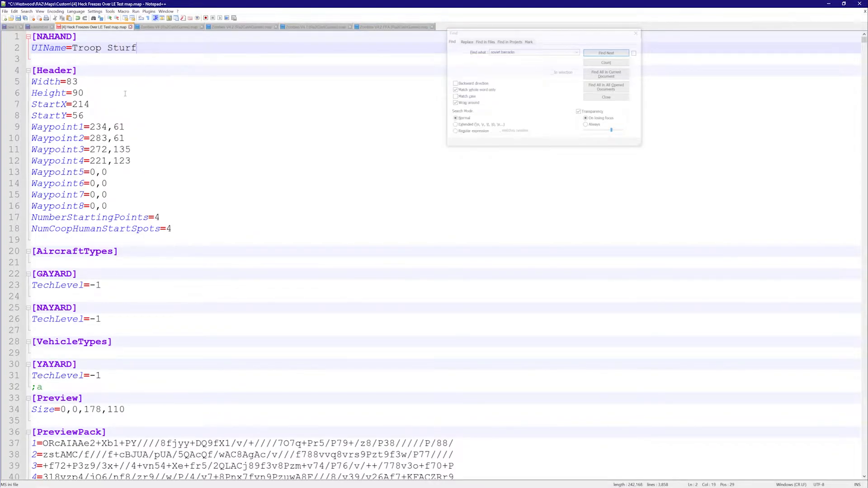
pyautogui.write('ucture')
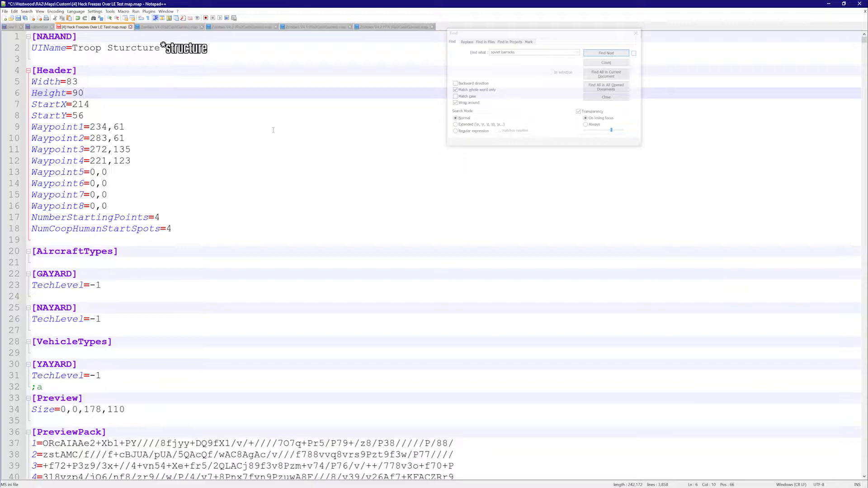
pyautogui.moveTo(449, 179)
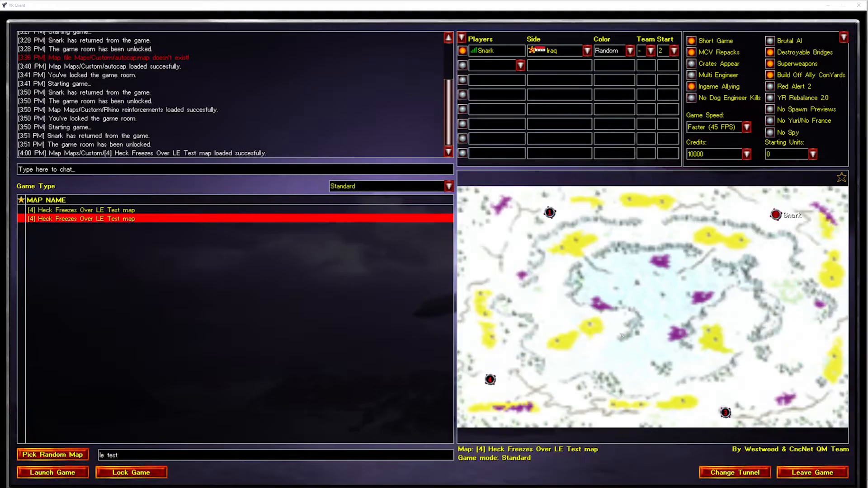
# - Lock the game room and launch the match on the Heck Freezes Over LE Test map
pyautogui.click(131, 473)
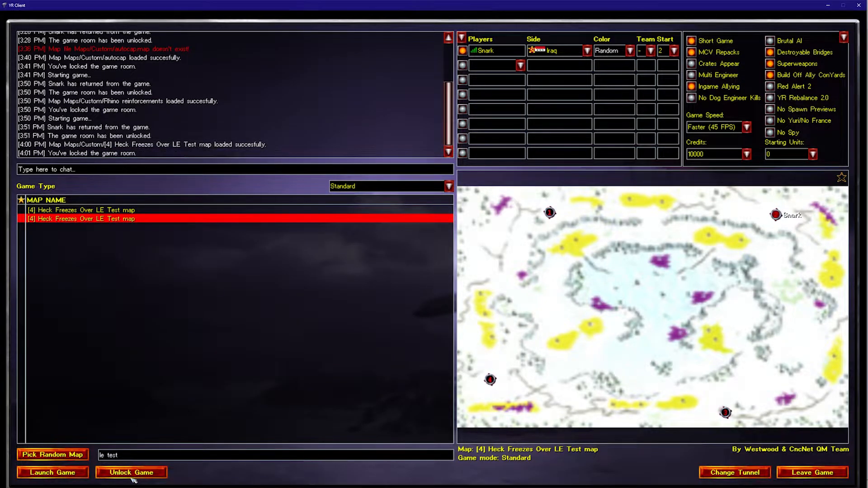
pyautogui.click(52, 472)
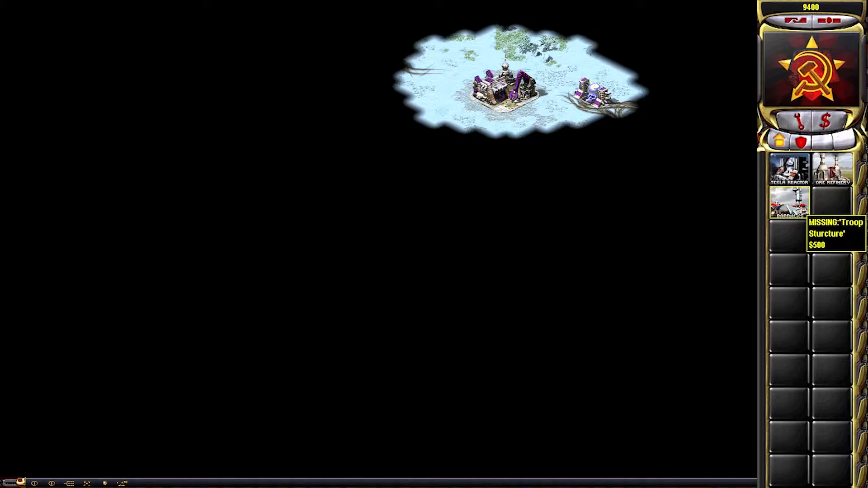
# - Queue the barracks from the build sidebar and read its MISSING:"Troop Sturcture" tooltip
pyautogui.click(788, 209)
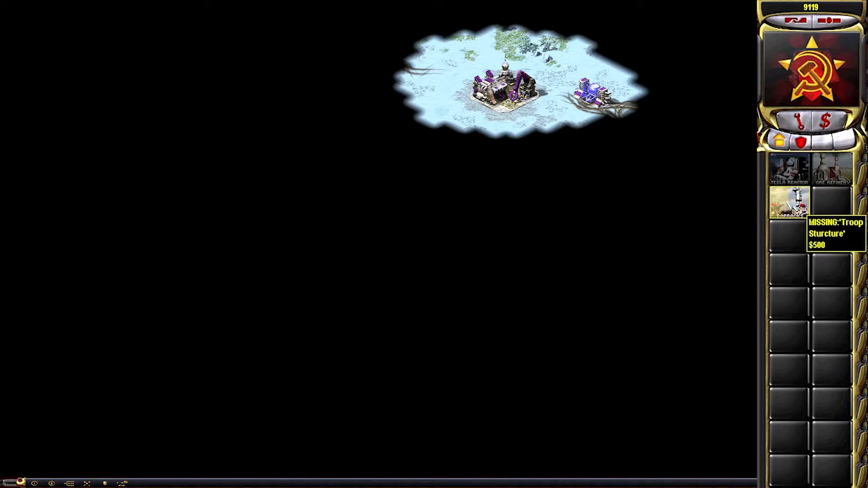
pyautogui.click(788, 208)
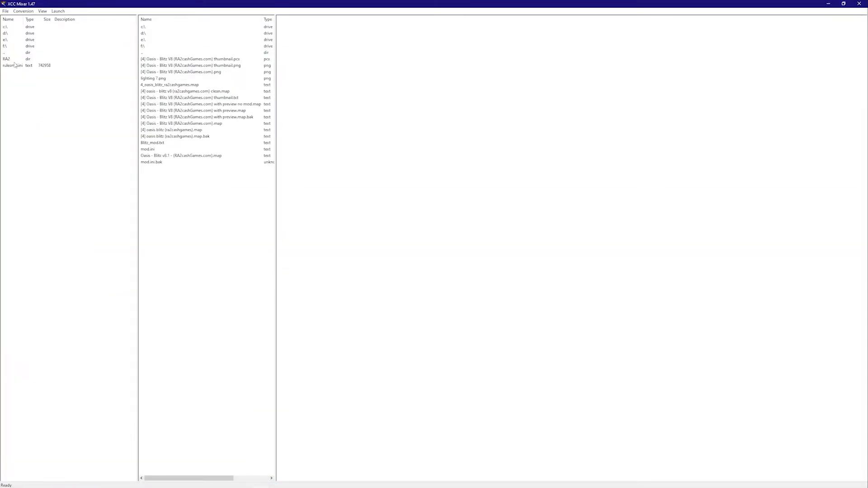
# - Browse the RA2 game folder and open the language.mix archive
pyautogui.doubleClick(8, 59)
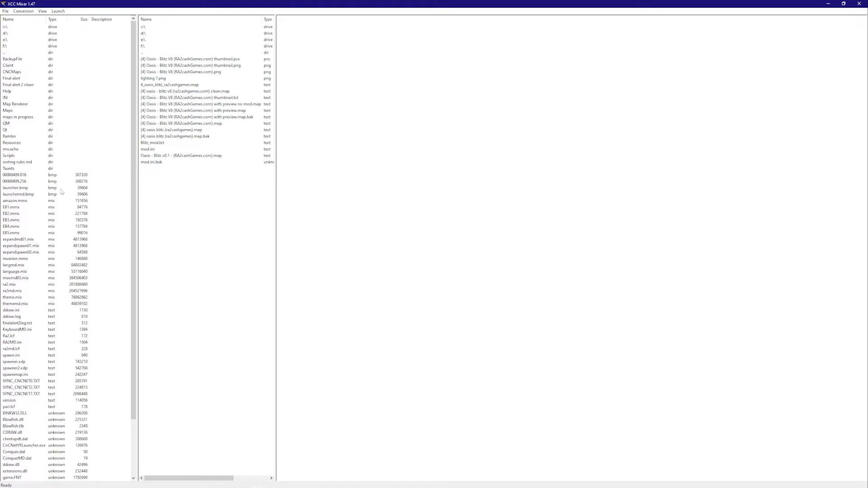
pyautogui.moveTo(26, 295)
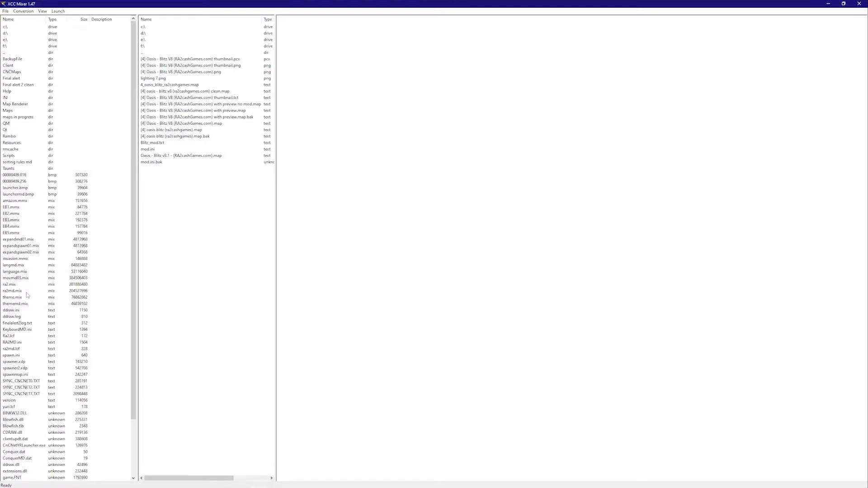
pyautogui.click(15, 187)
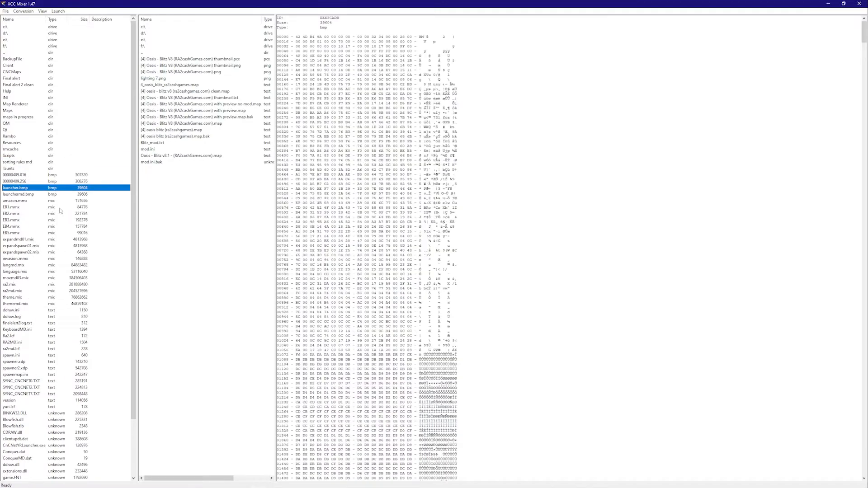
pyautogui.click(11, 265)
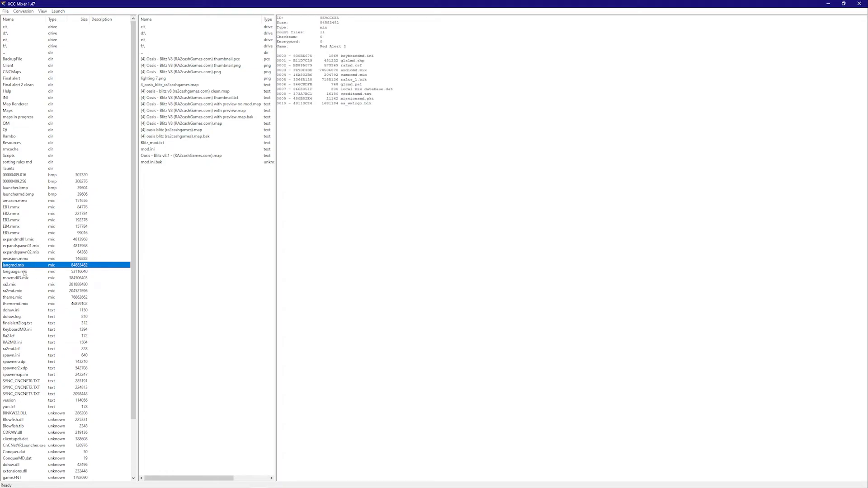
pyautogui.click(13, 271)
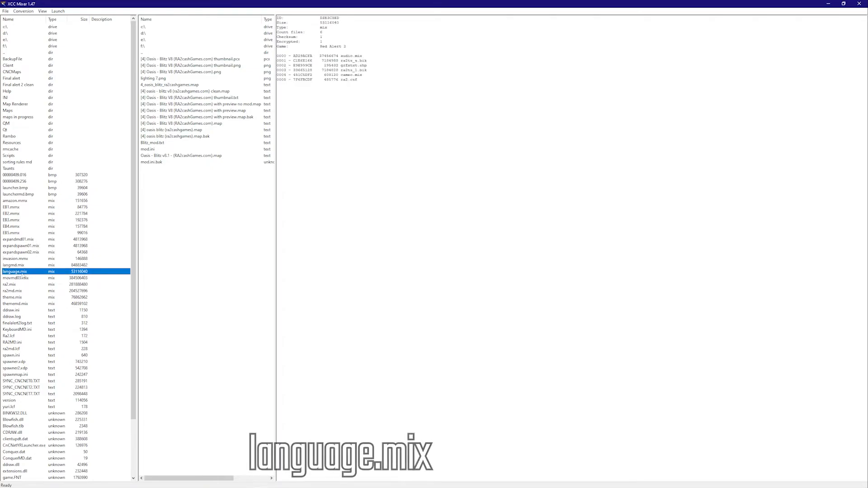
pyautogui.doubleClick(14, 271)
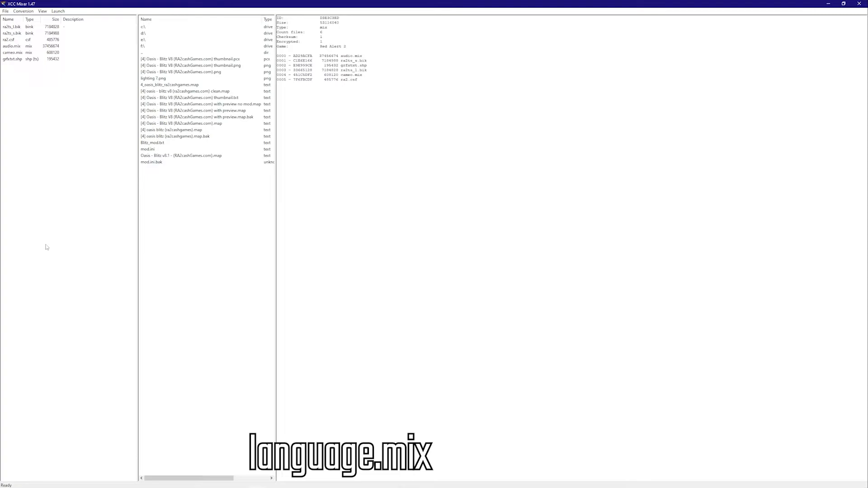
# - Extract the ra2.csf string table from language.mix
pyautogui.click(9, 39)
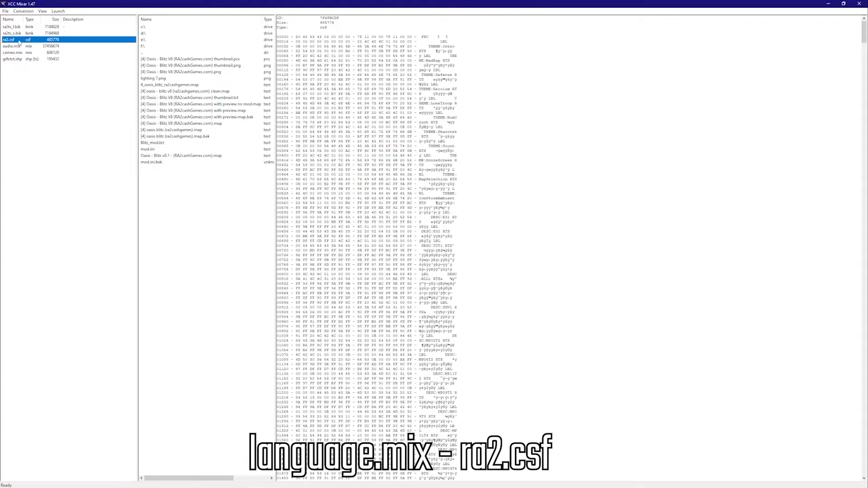
pyautogui.rightClick(16, 41)
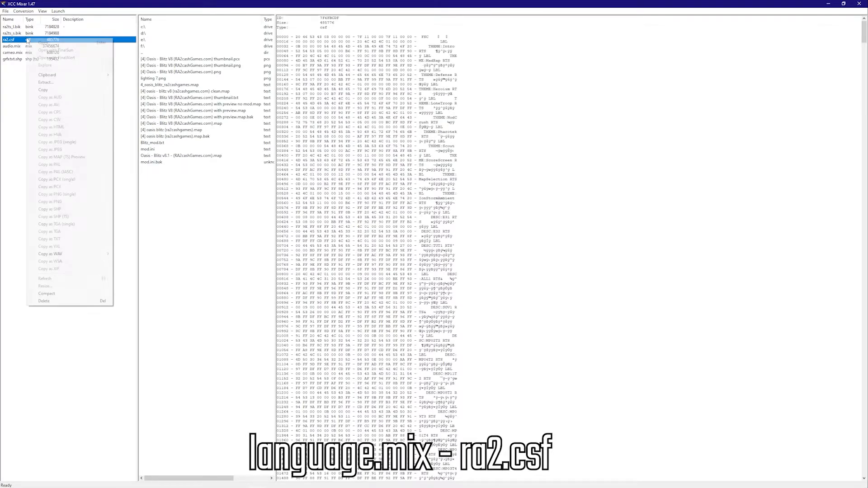
pyautogui.click(32, 82)
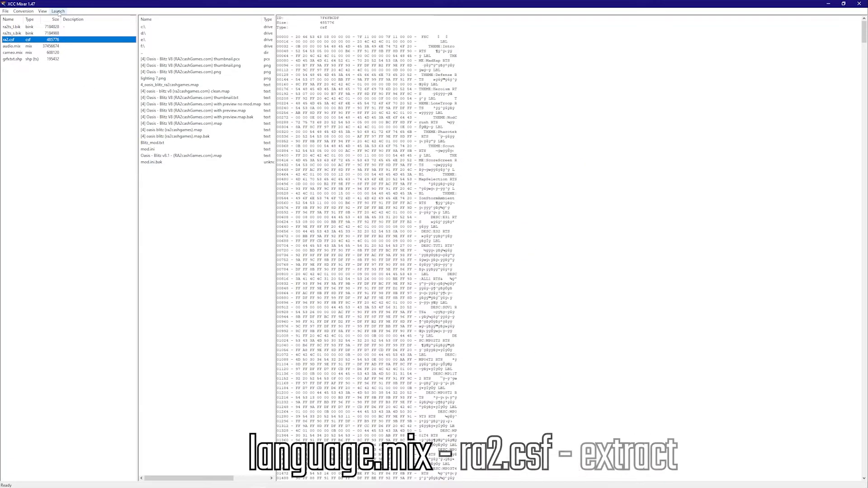
# - Launch XCC String Table Editor and load ra2.csf from the RA2 folder
pyautogui.click(57, 11)
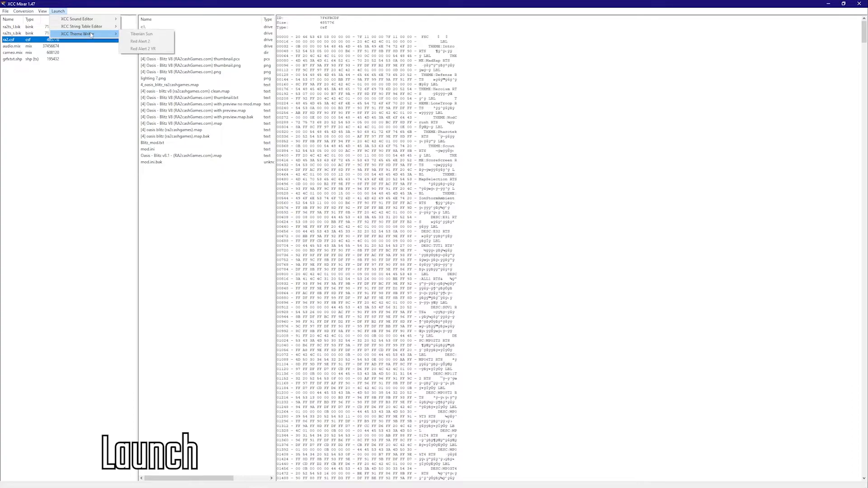
pyautogui.moveTo(86, 25)
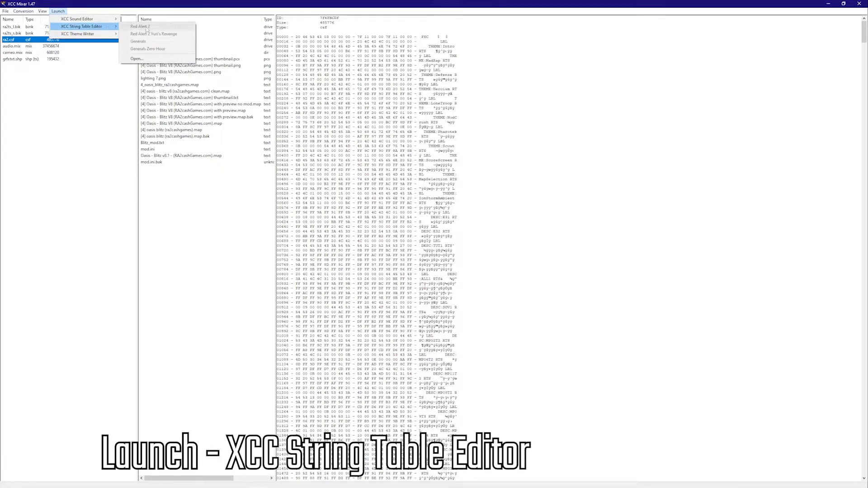
pyautogui.click(136, 58)
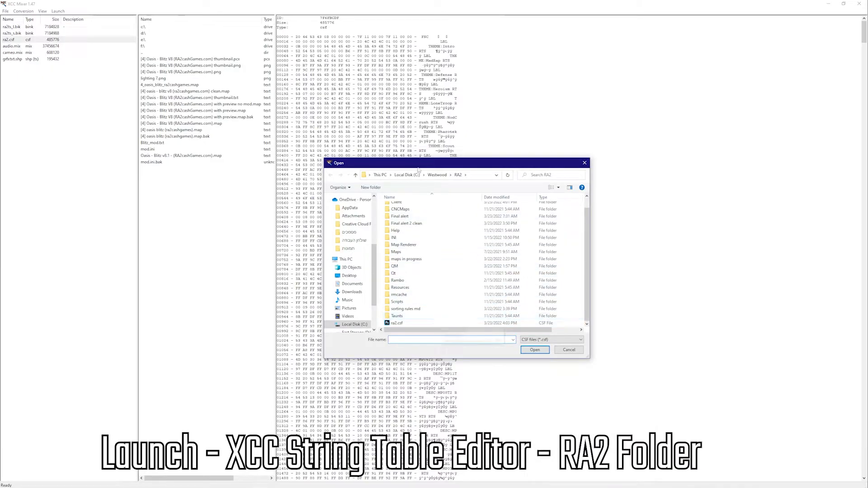
pyautogui.click(398, 322)
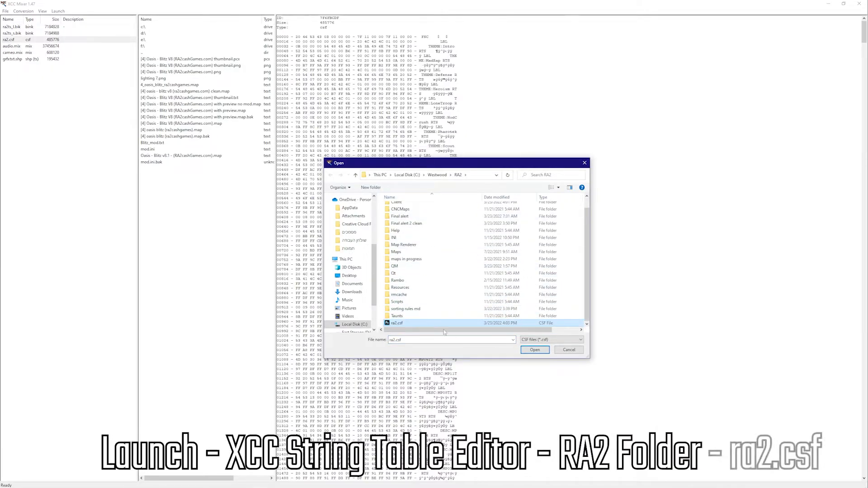
pyautogui.click(535, 349)
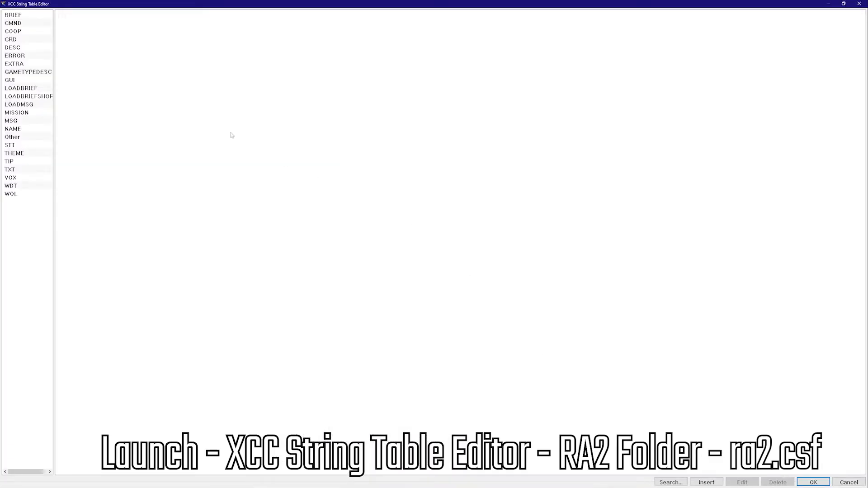
# - Show the NAME category strings after a look at BRIEF
pyautogui.click(14, 16)
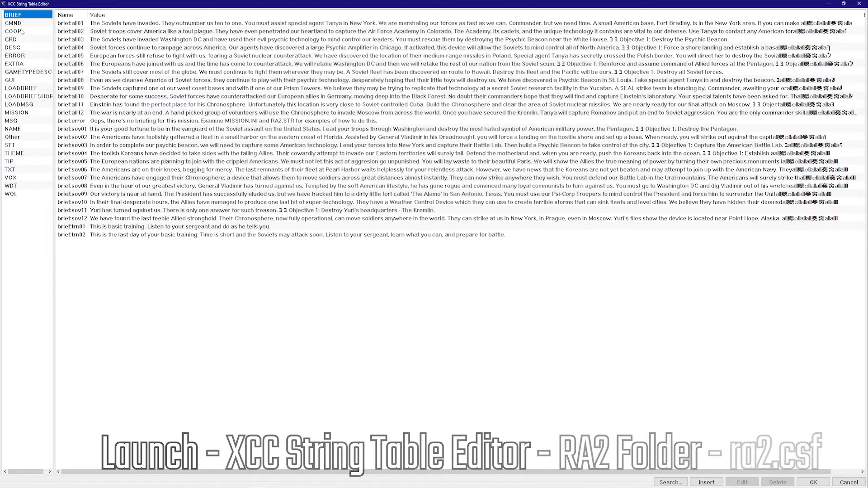
pyautogui.click(10, 128)
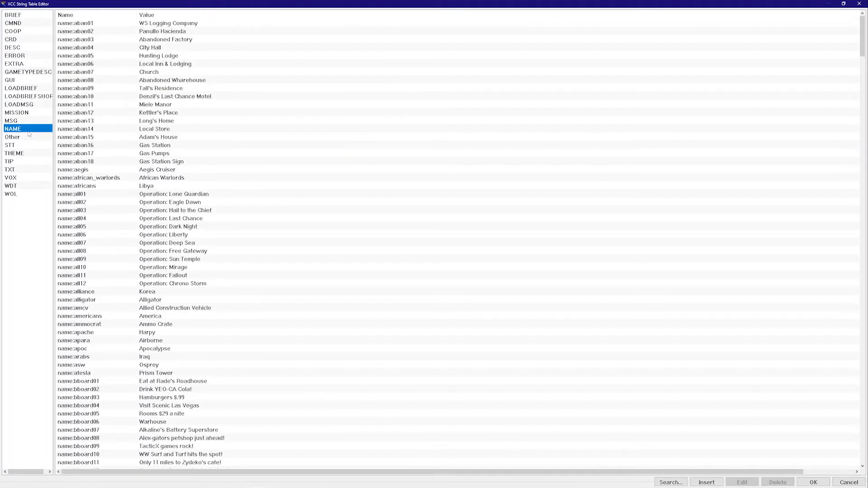
pyautogui.moveTo(217, 213)
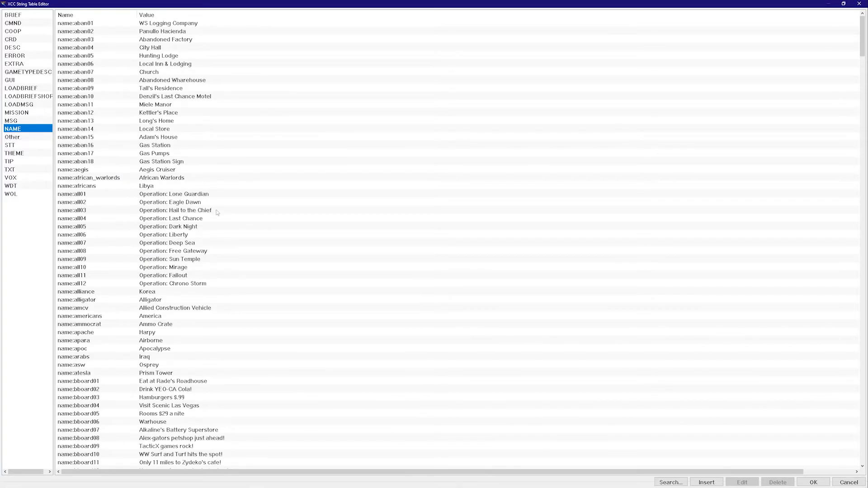
# - Scroll the NAME list down to the name:city entries
pyautogui.scroll(-3)
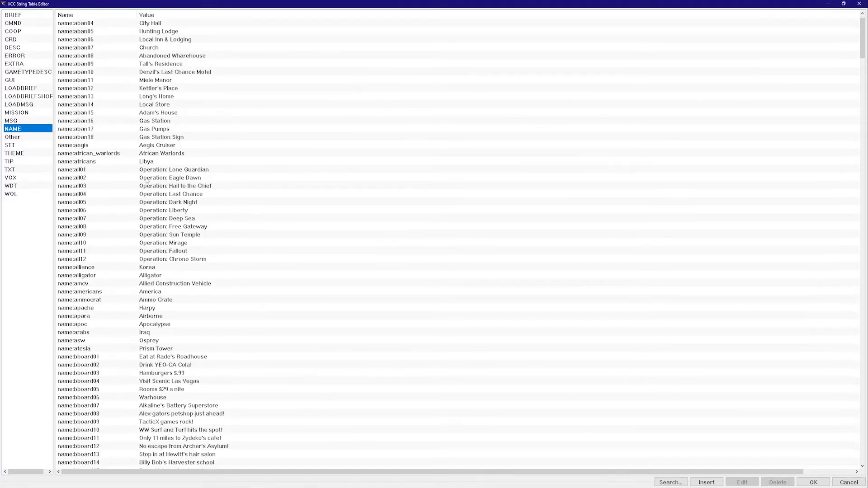
pyautogui.scroll(-3)
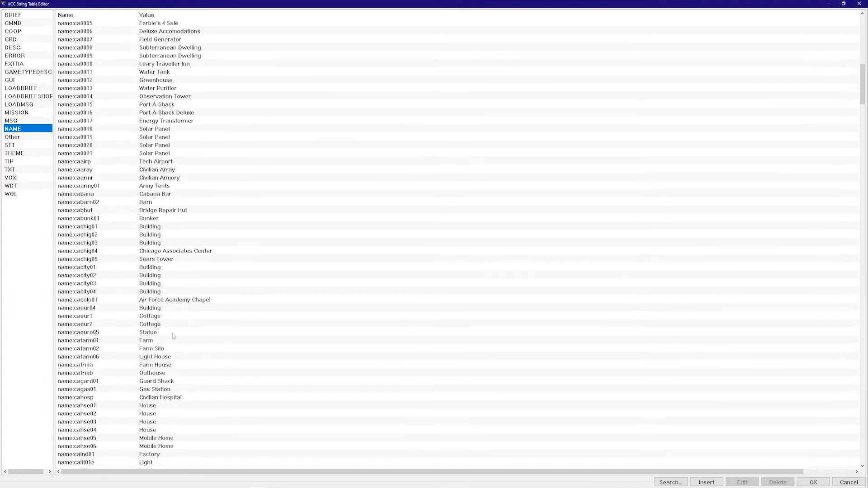
pyautogui.scroll(-3)
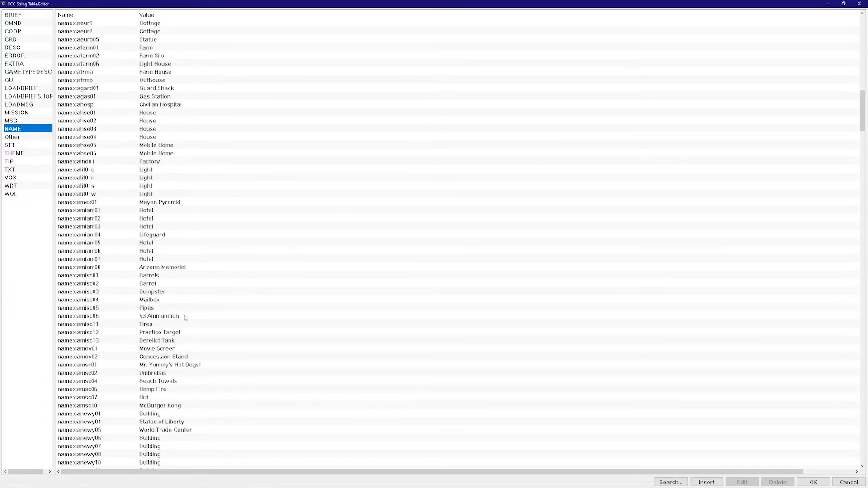
pyautogui.scroll(-3)
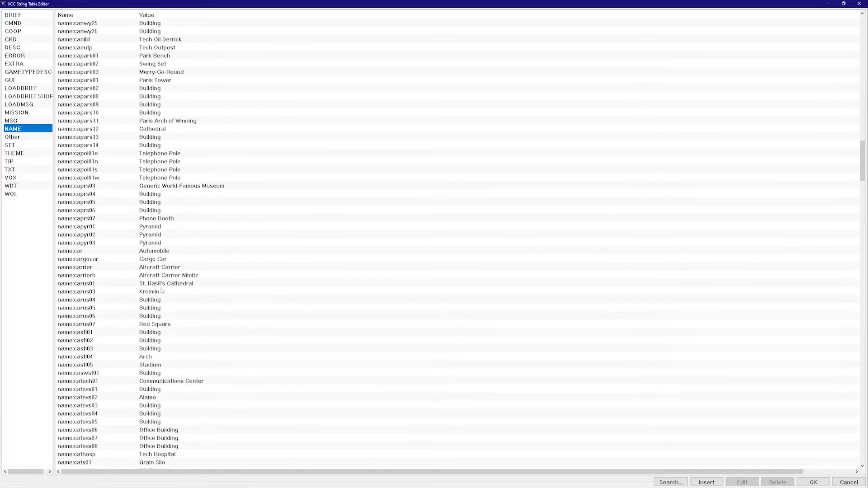
pyautogui.scroll(-3)
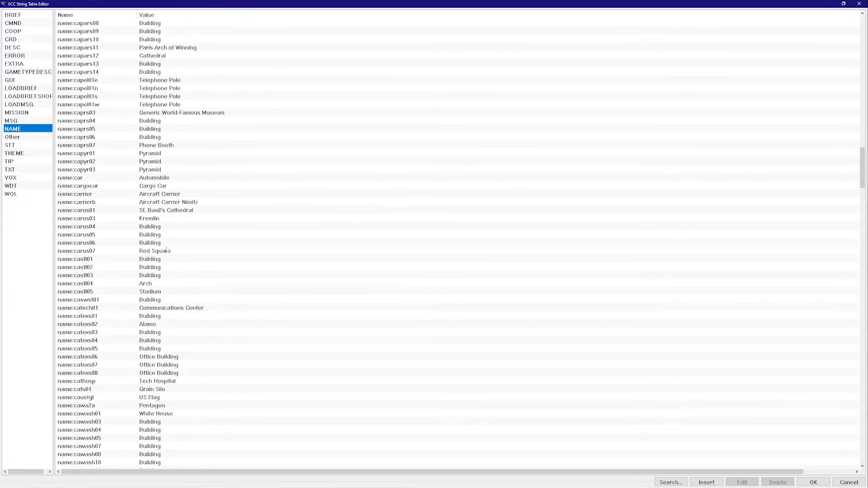
pyautogui.scroll(-3)
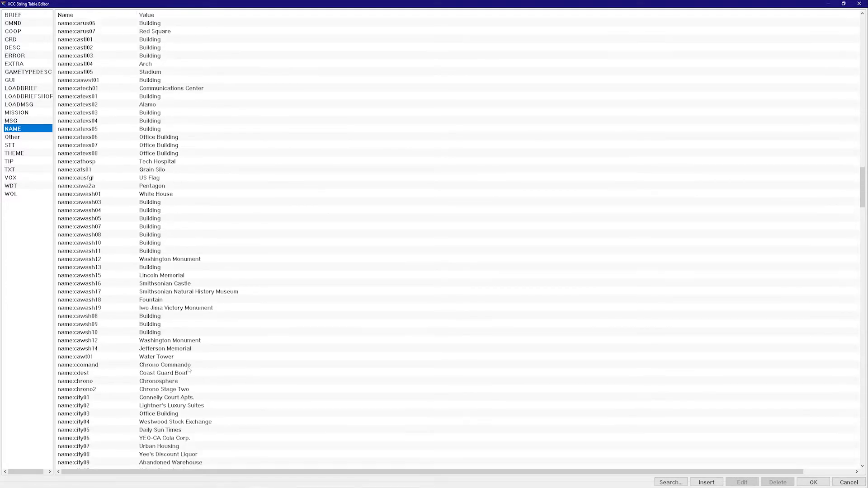
pyautogui.scroll(-3)
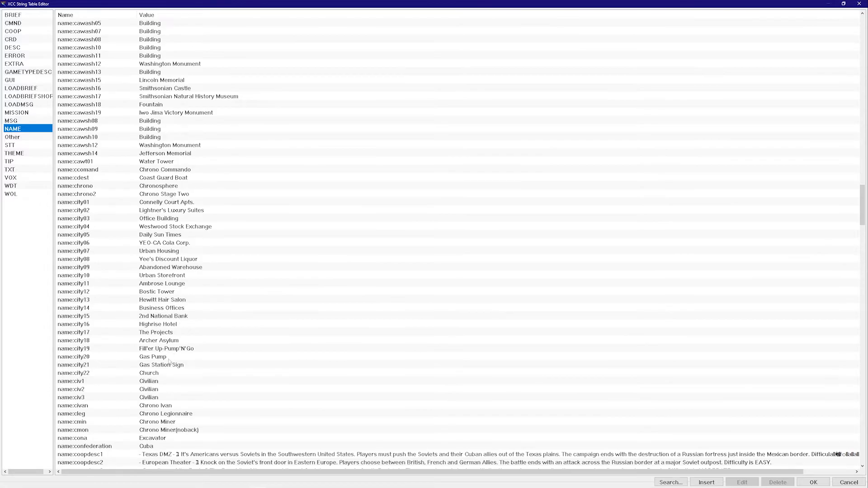
pyautogui.scroll(-3)
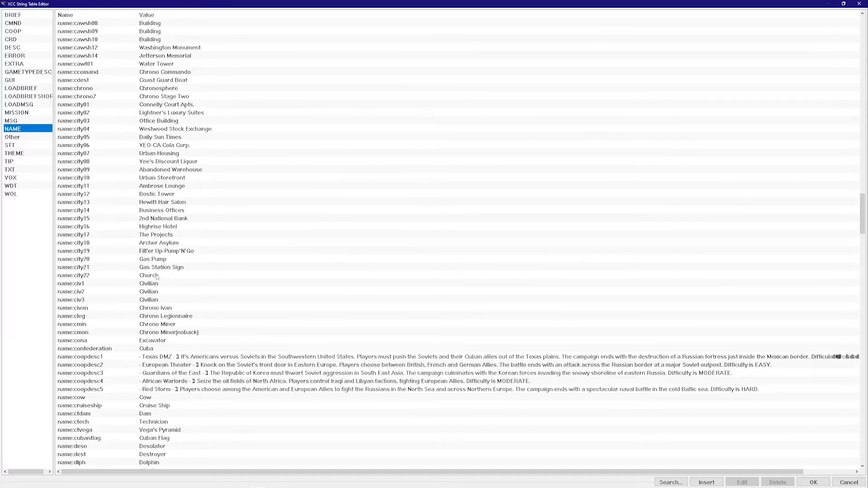
pyautogui.scroll(-3)
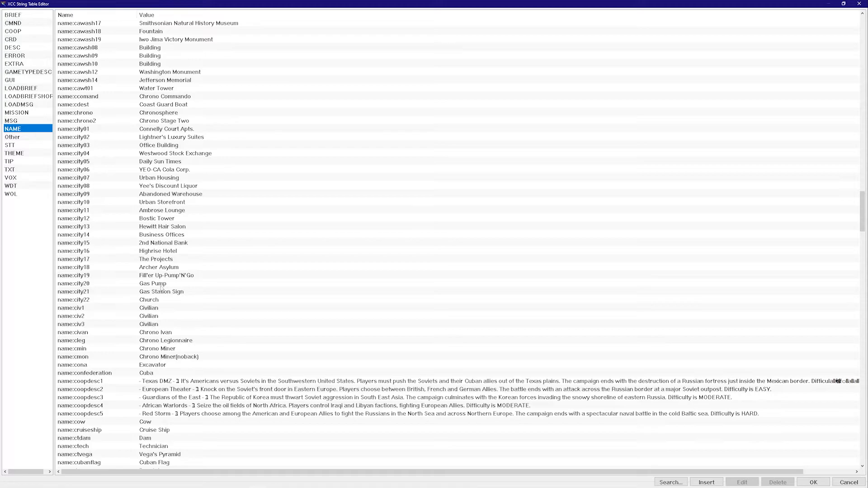
# - Edit the name:city20 Gas Pump entry and select its string name for copying
pyautogui.click(152, 283)
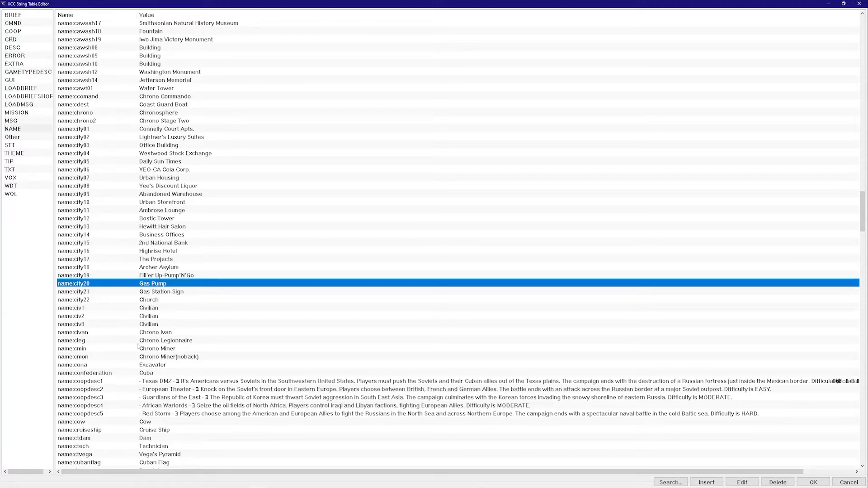
pyautogui.click(741, 483)
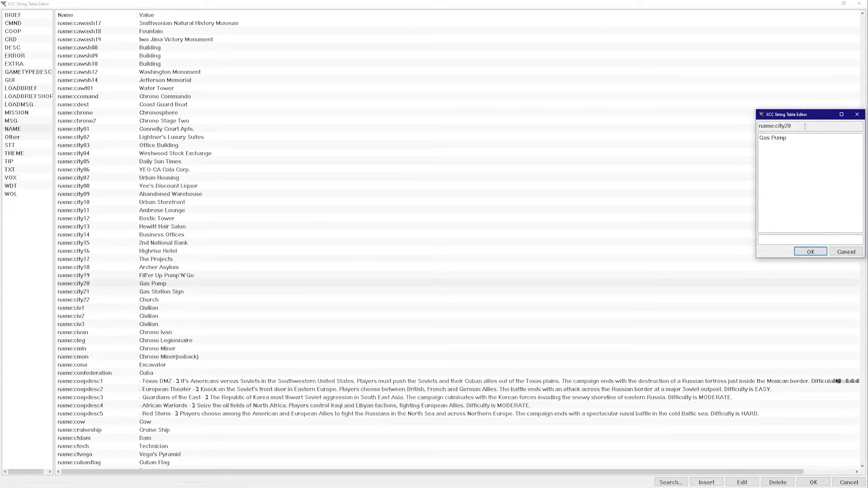
pyautogui.moveTo(805, 114); pyautogui.dragTo(227, 128)
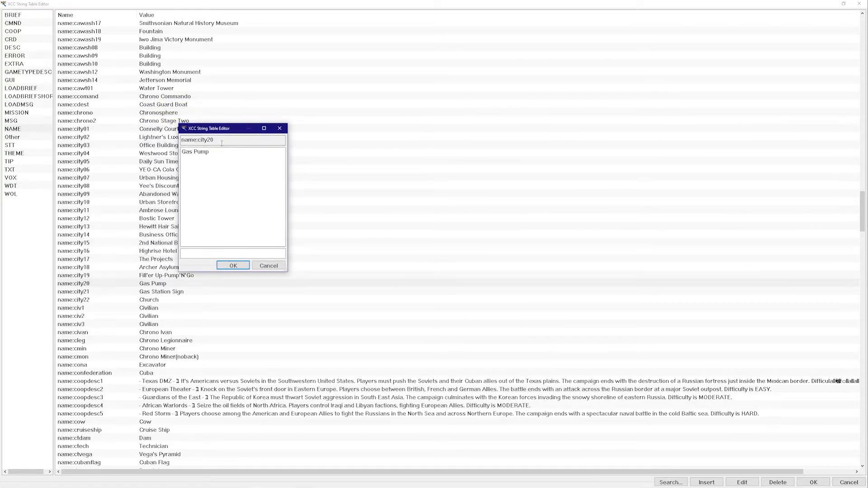
pyautogui.tripleClick(198, 139)
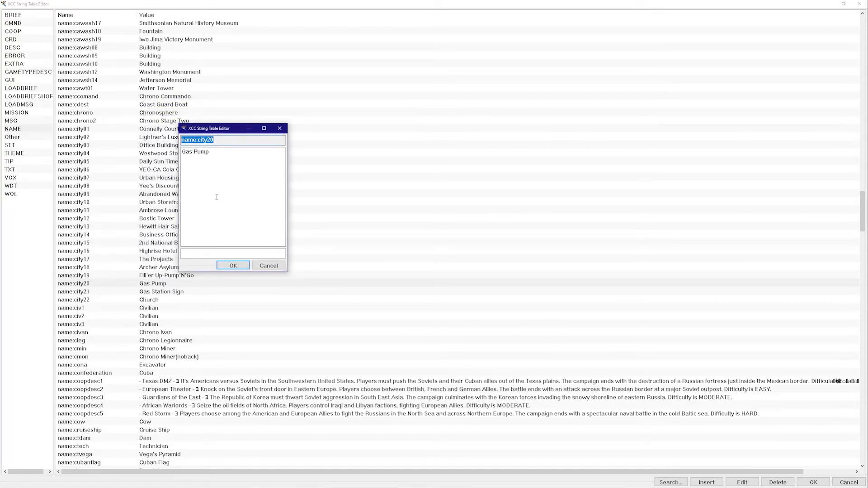
pyautogui.click(233, 266)
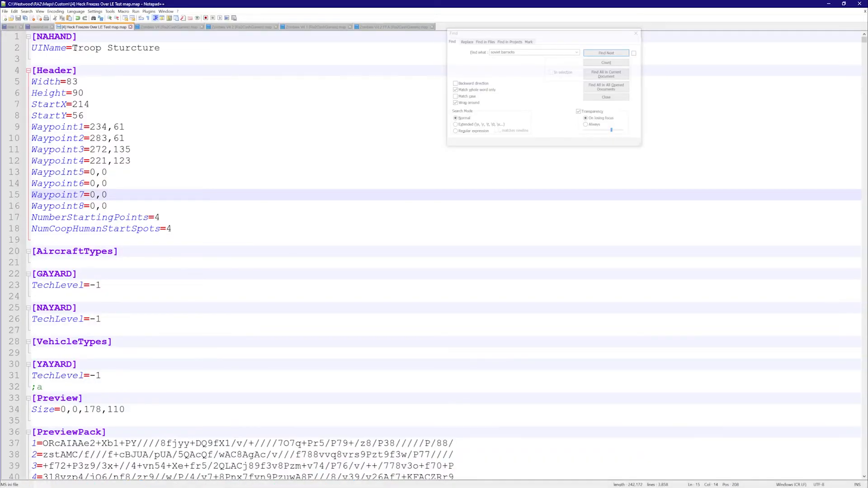
# - Replace the [NAHAND] UIName value with name:city20
pyautogui.write('name:city20')
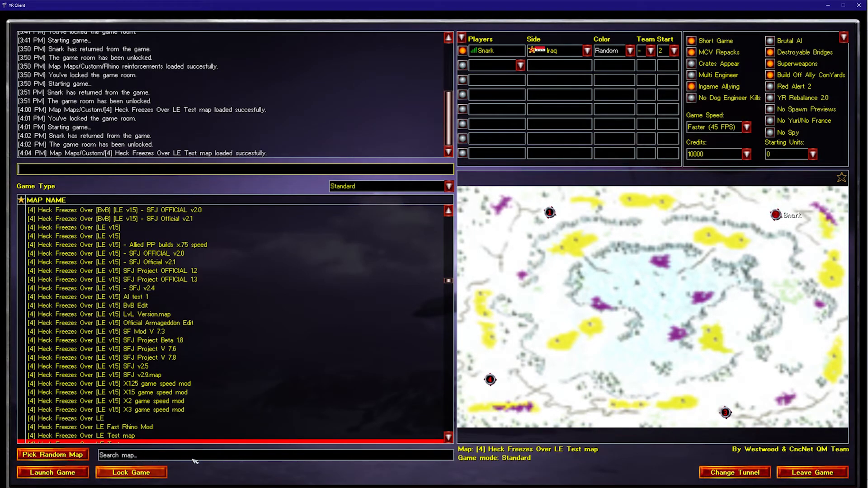
# - Find the Heck Freezes Over LE Test map, set Game Speed to Fastest and launch
pyautogui.write('h')
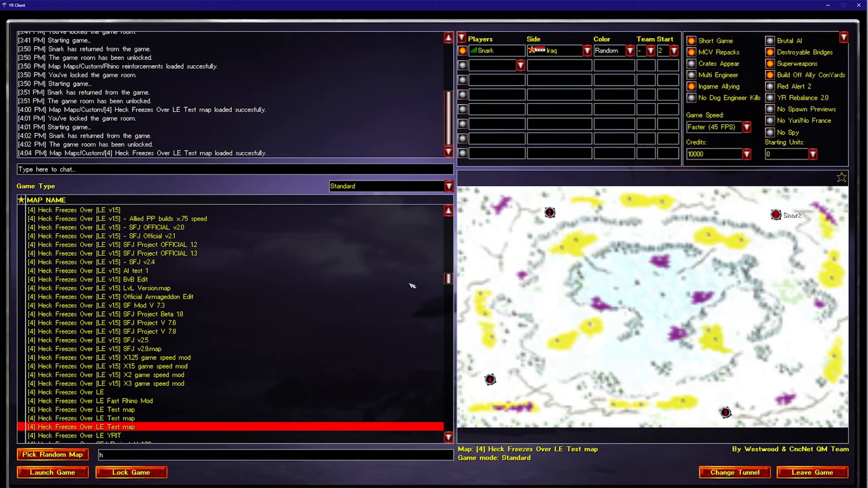
pyautogui.click(749, 127)
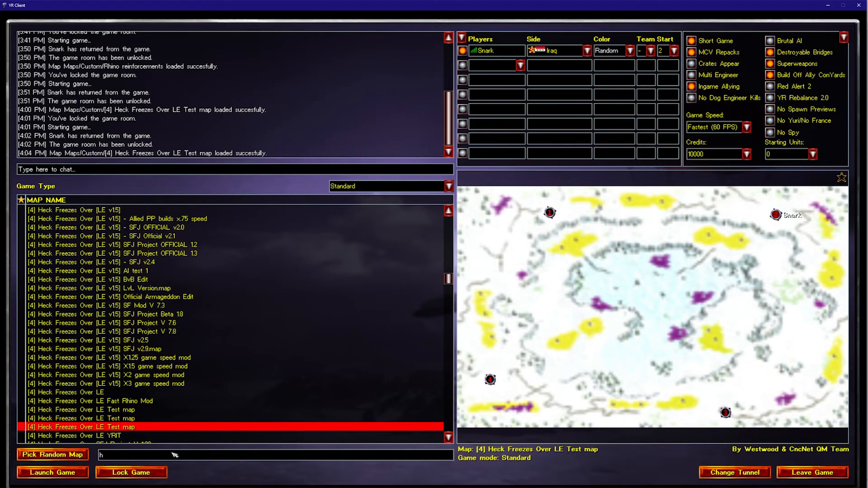
pyautogui.click(52, 471)
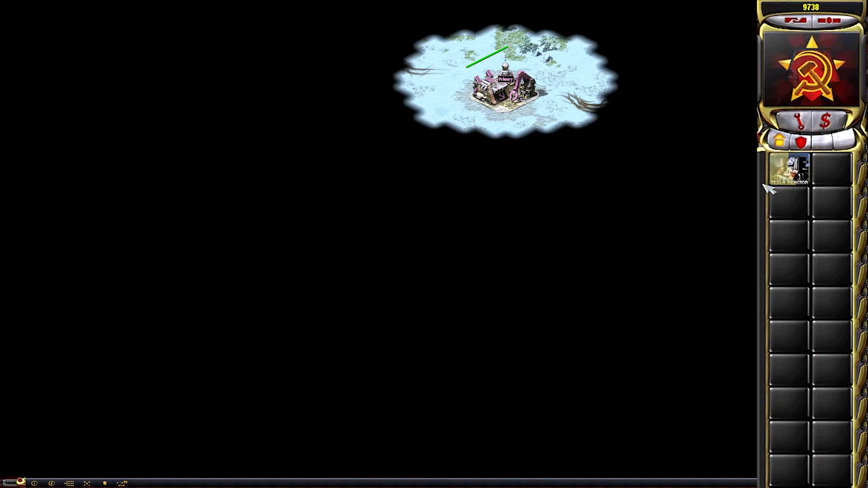